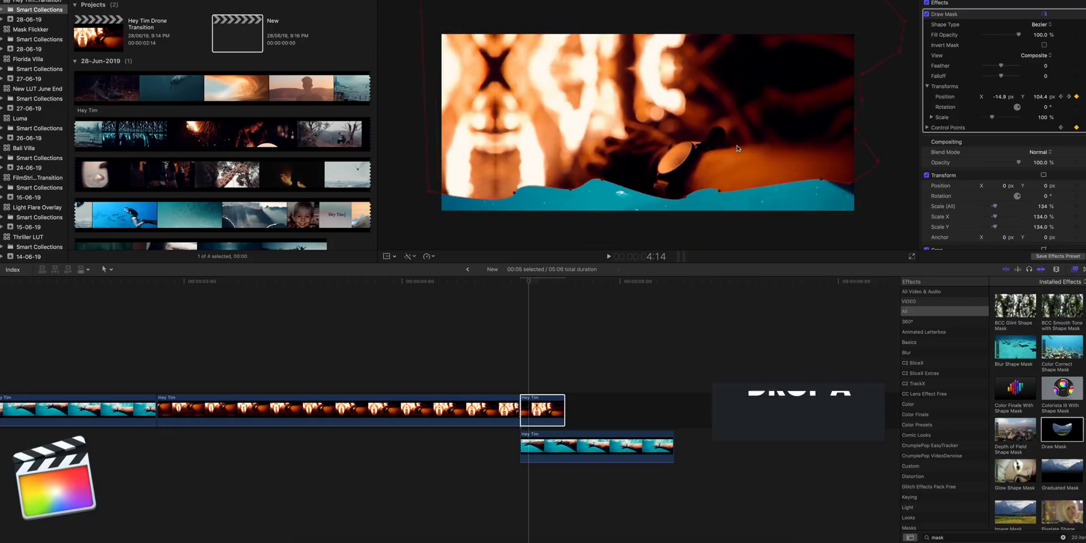
# Preview the cut, then blade the fire clip where the underwater arm shot begins
pyautogui.click(476, 282)
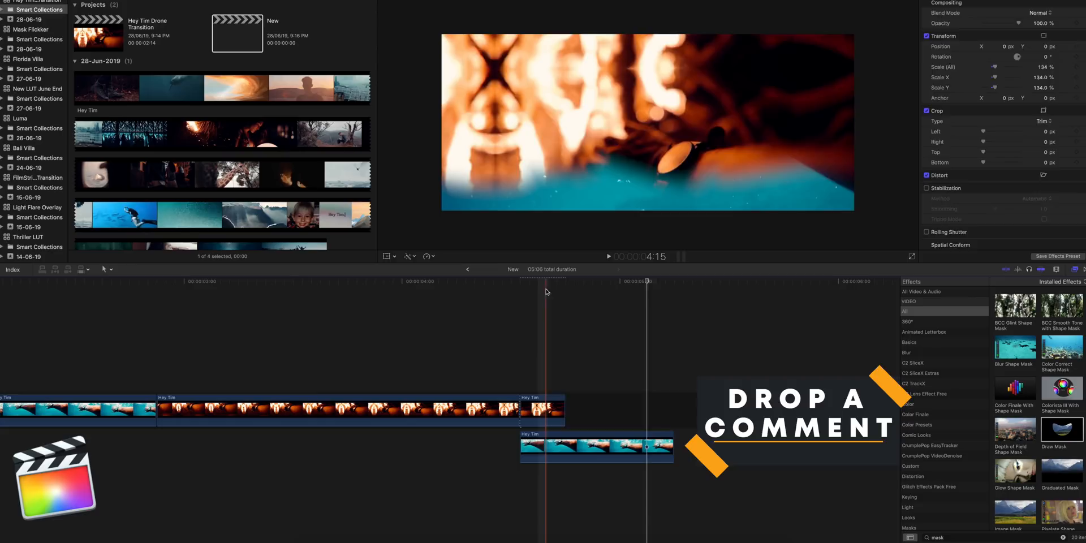
pyautogui.click(544, 409)
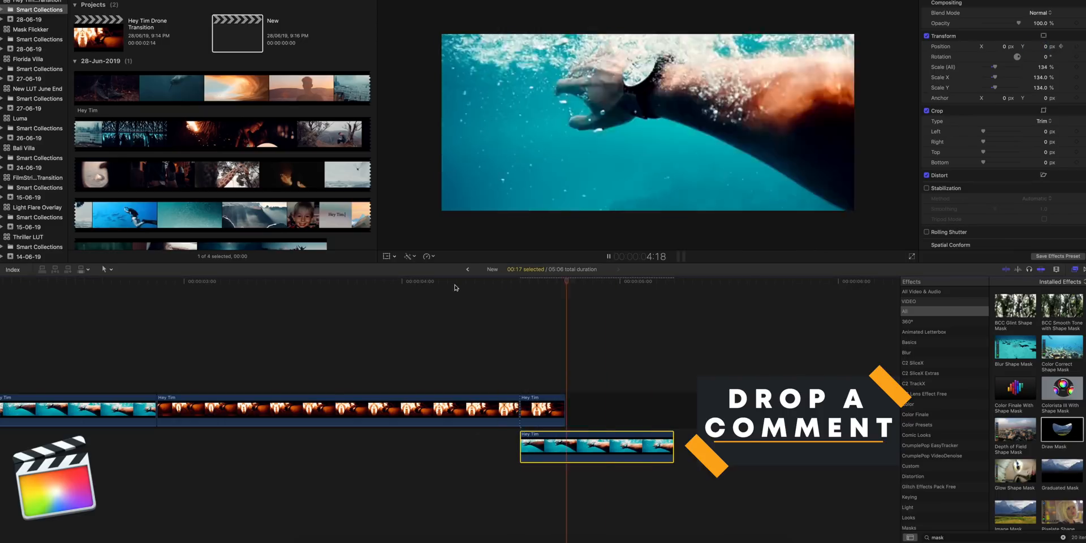
pyautogui.click(544, 408)
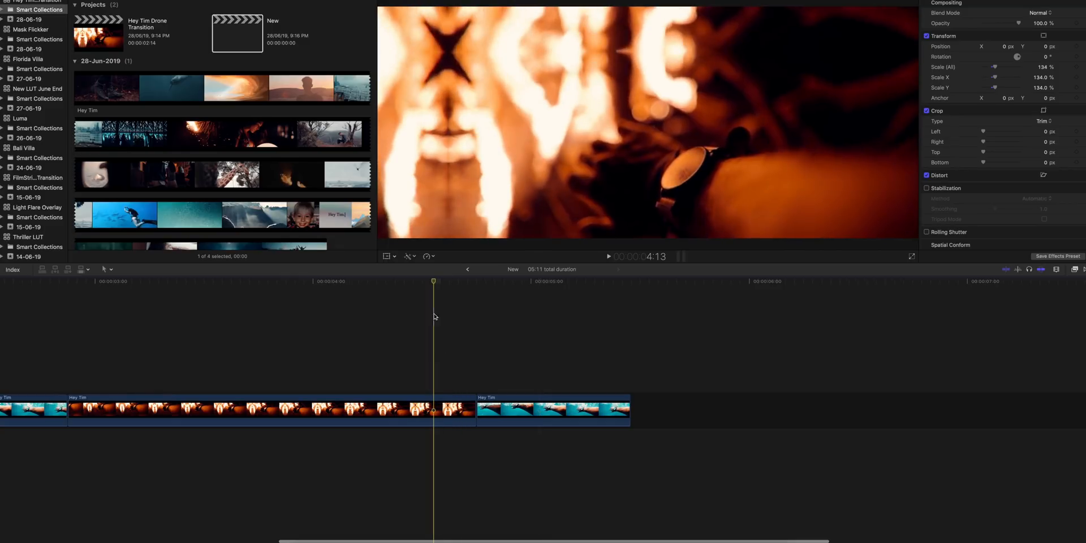
pyautogui.click(550, 408)
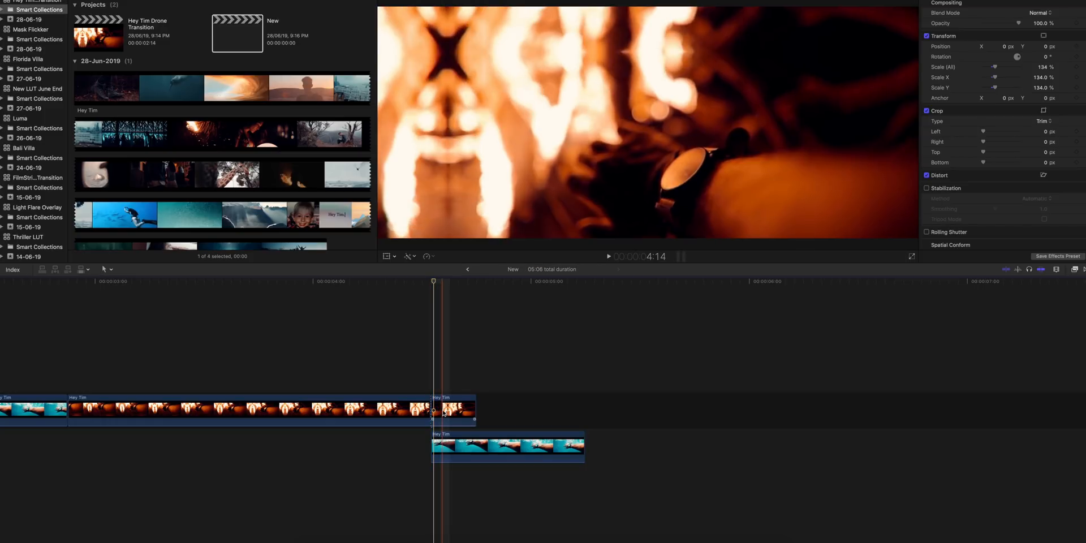
# Select the short end piece of the fire clip to receive the Draw Mask
pyautogui.click(453, 409)
pyautogui.write('mask')
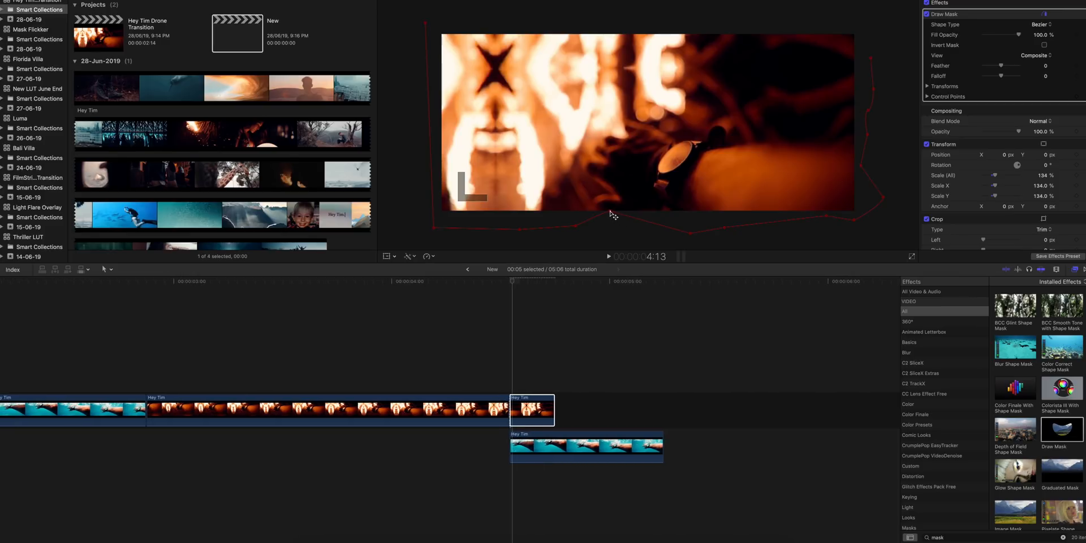
# Switch the mask points to Linear sharp corners and expand the mask's Transforms settings
pyautogui.rightClick(608, 210)
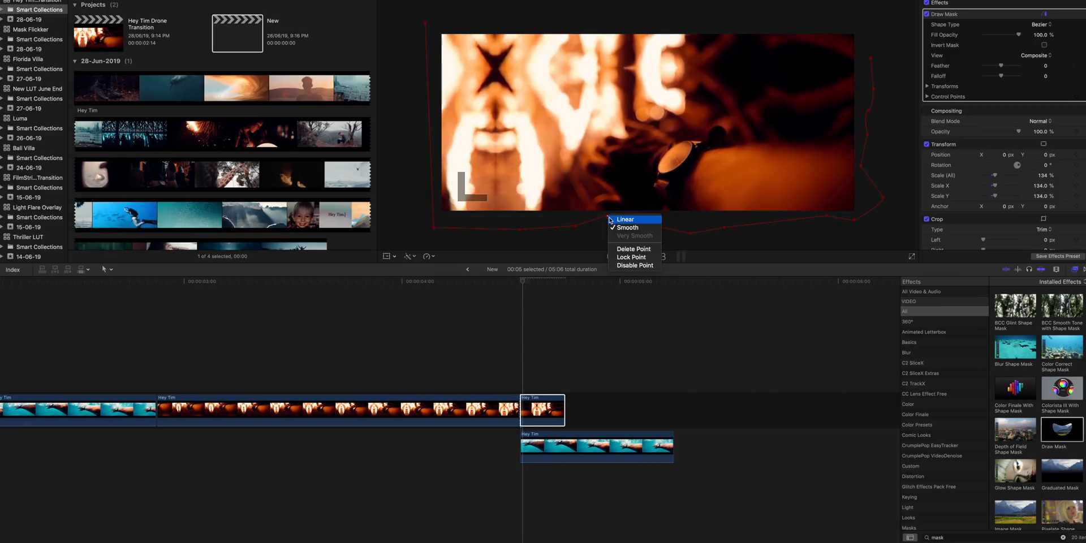
pyautogui.click(624, 219)
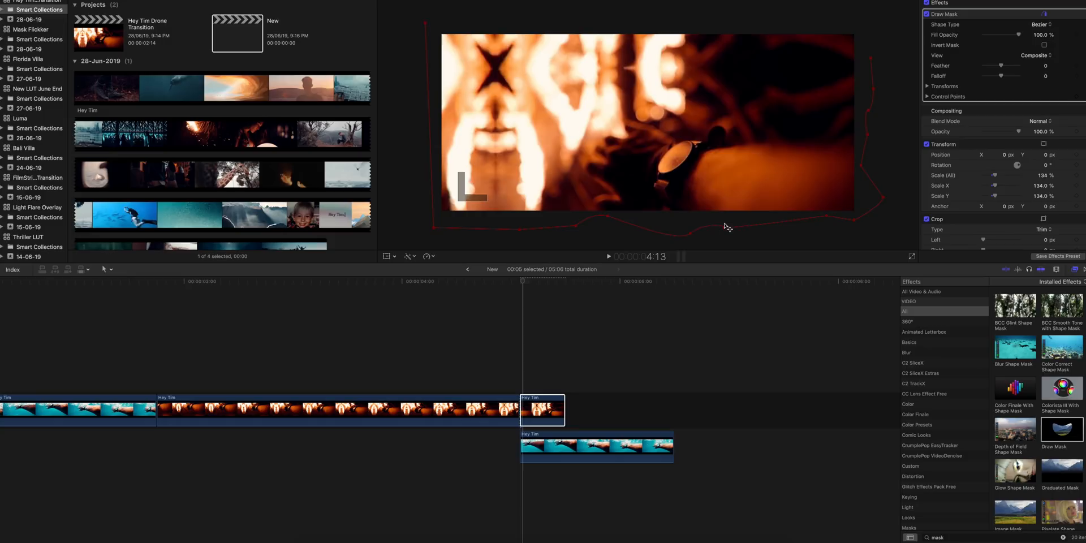
pyautogui.moveTo(811, 216)
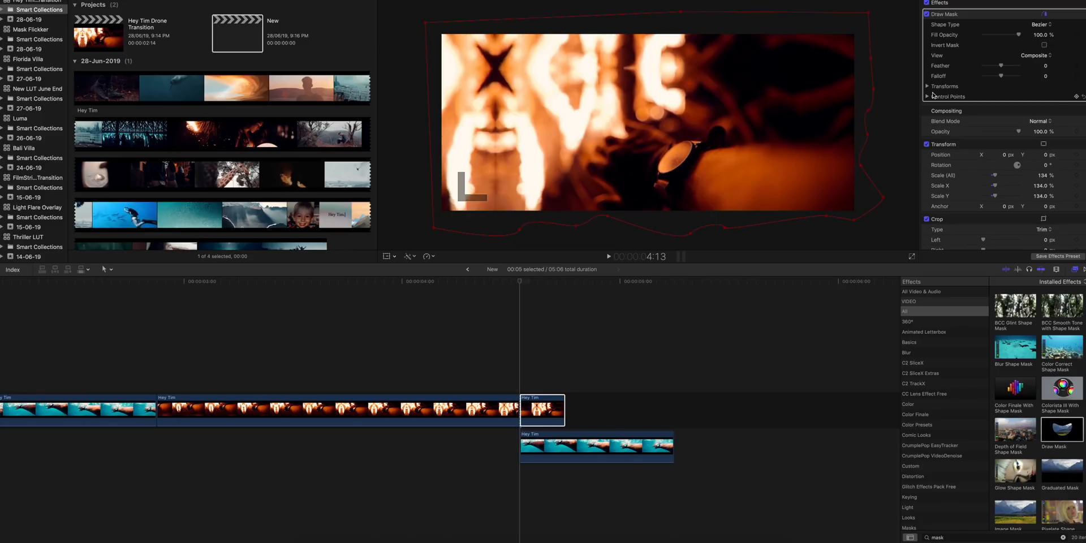
pyautogui.click(927, 86)
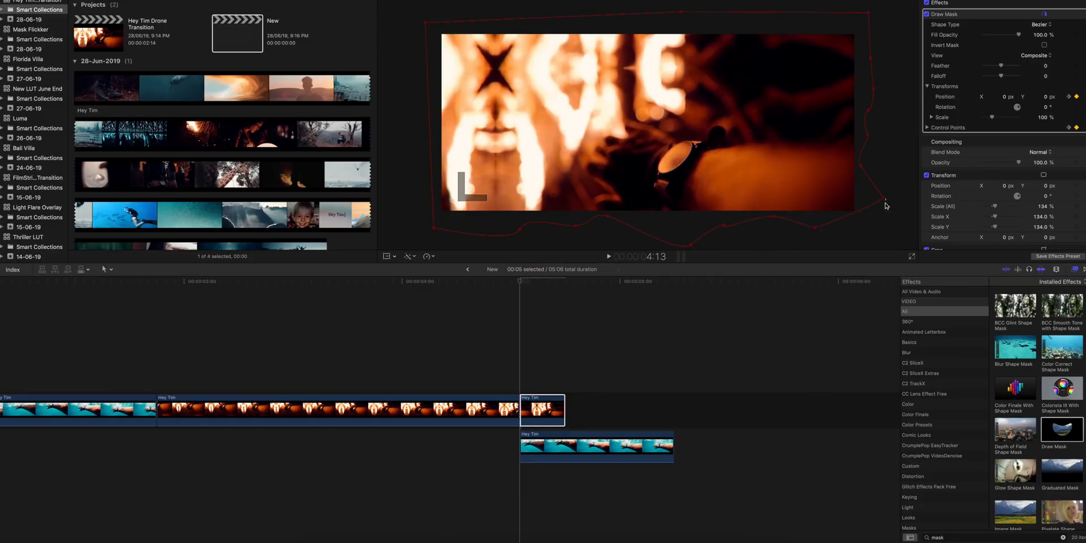
# Drag mask corners outward past the frame to reshape the fire piece's mask
pyautogui.moveTo(886, 205); pyautogui.dragTo(862, 225)
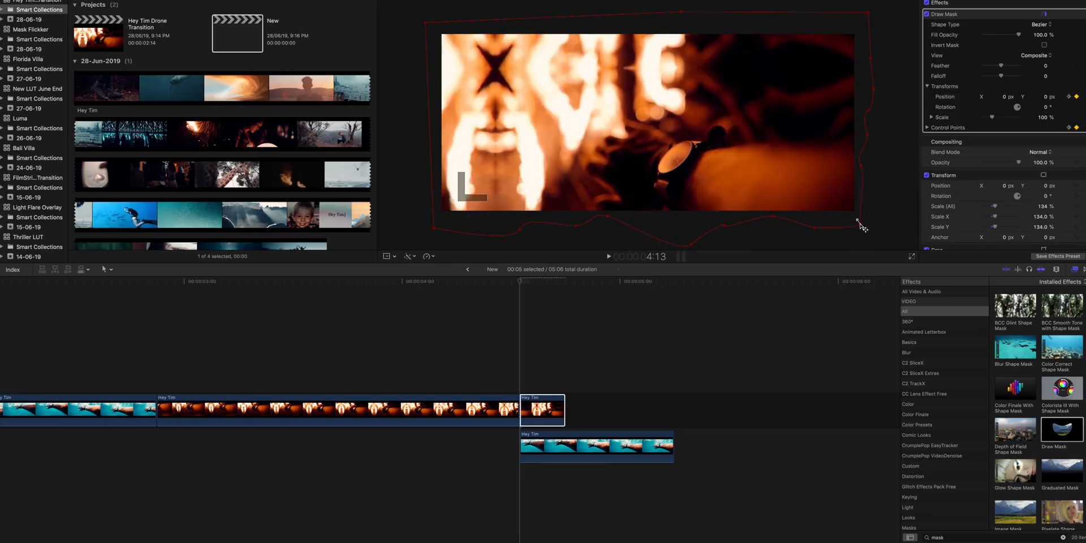
pyautogui.moveTo(861, 225); pyautogui.dragTo(870, 171)
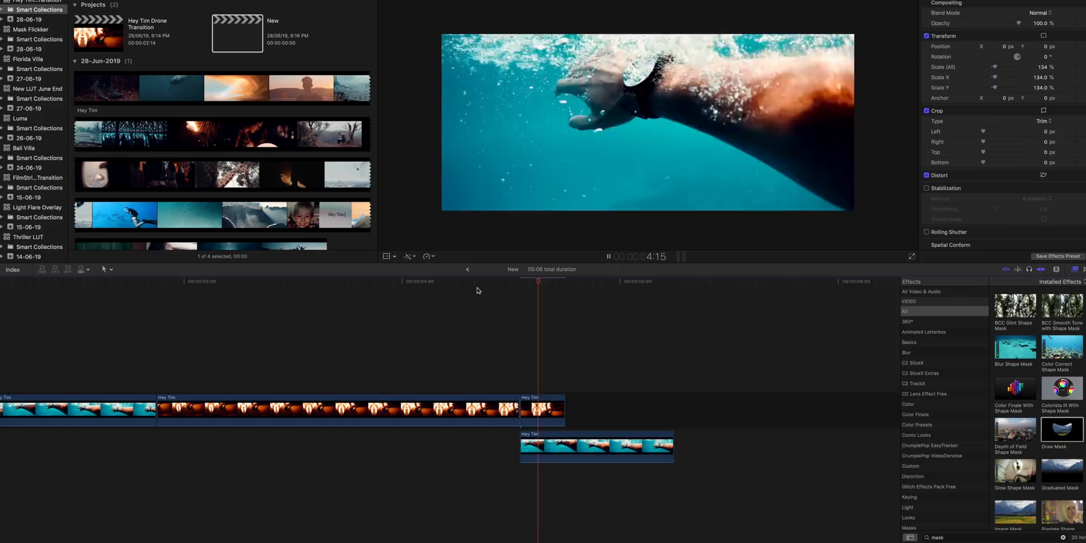
# Move the playhead around the cut to preview, then select the masked fire piece
pyautogui.click(476, 282)
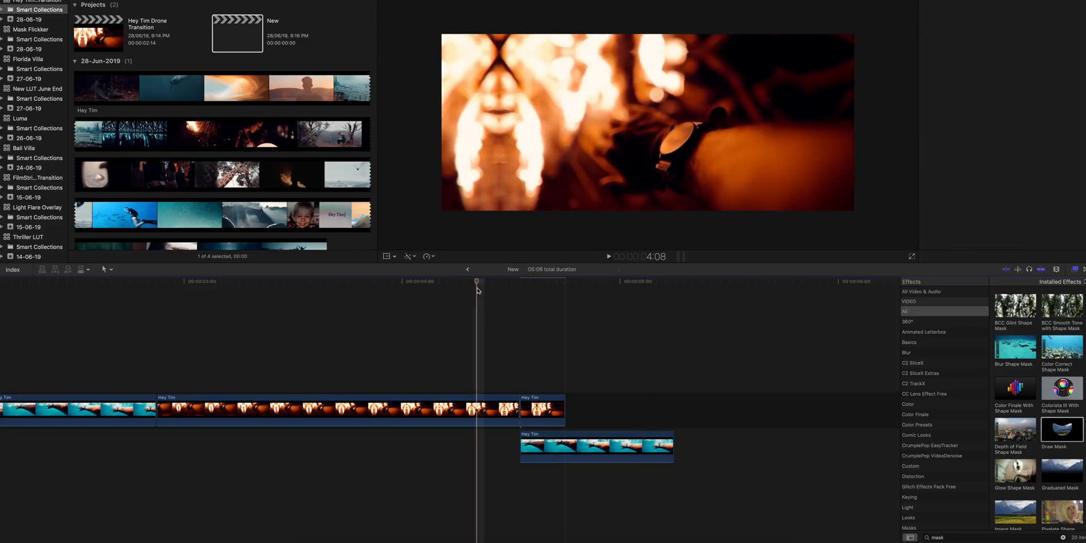
pyautogui.click(564, 281)
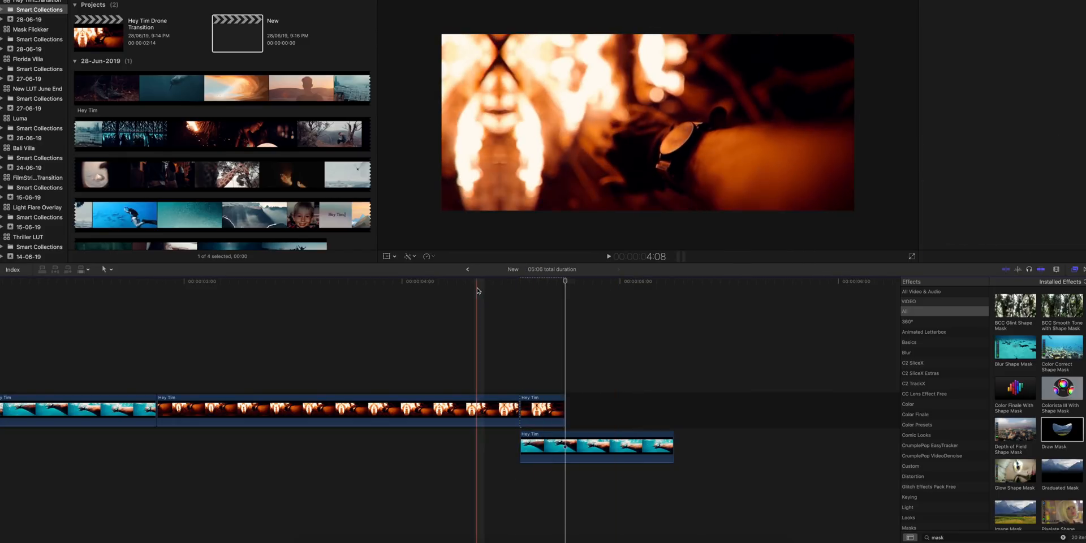
pyautogui.click(636, 282)
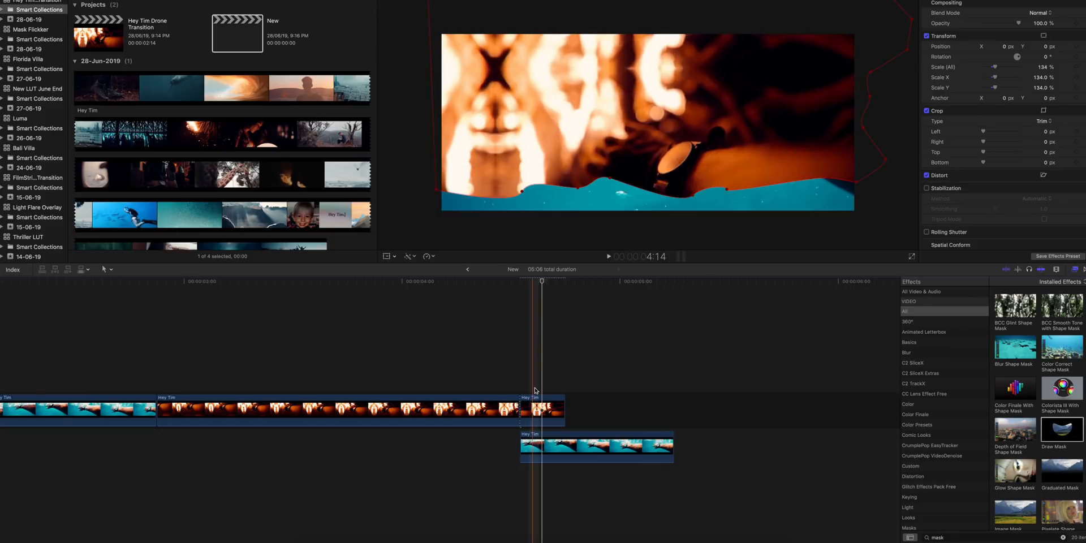
pyautogui.click(541, 409)
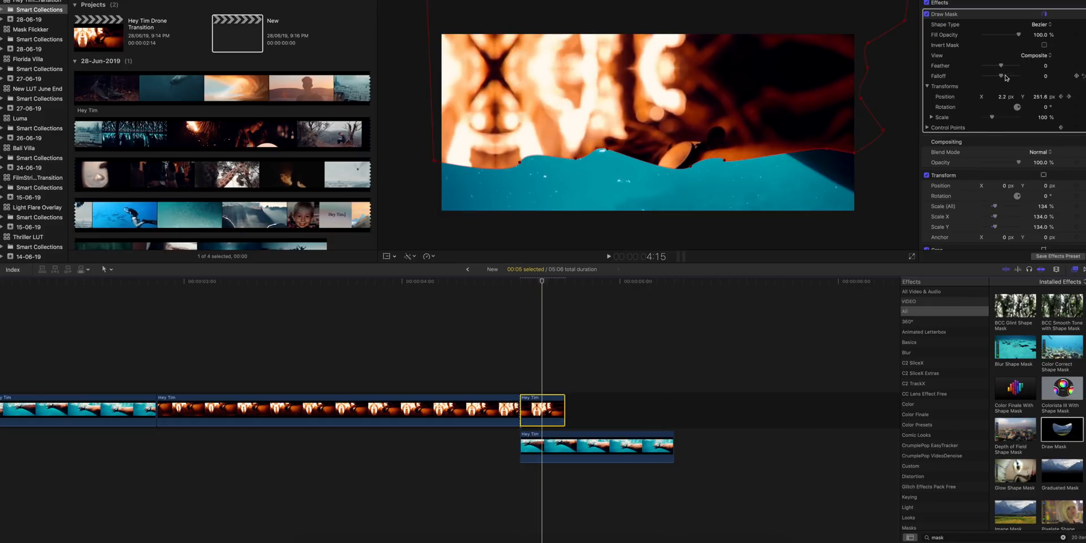
# Set mask Feather to about 97, Falloff to 100 and Shape Type to B-Spline
pyautogui.moveTo(1002, 66); pyautogui.dragTo(1027, 66)
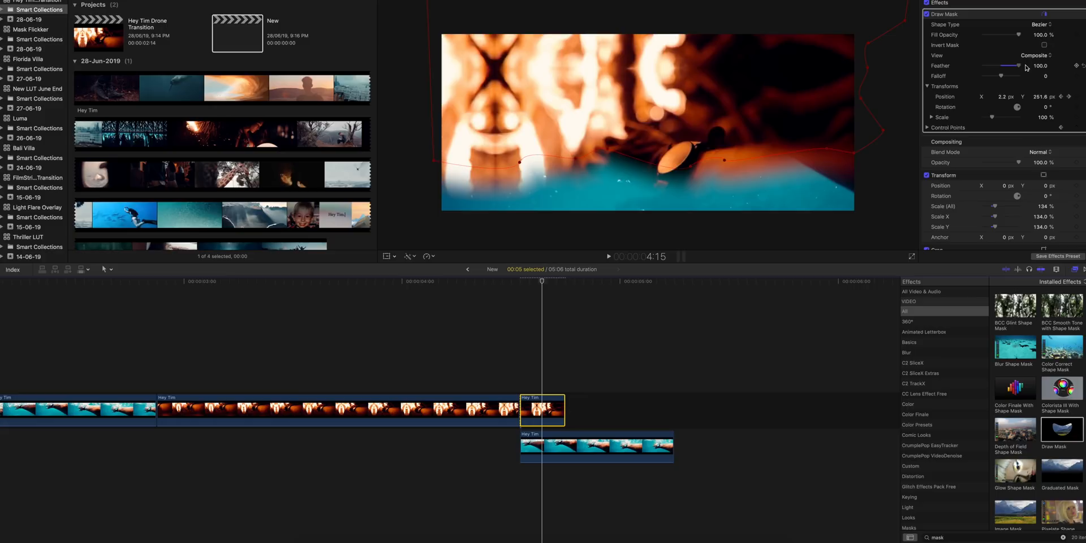
pyautogui.moveTo(1028, 66); pyautogui.dragTo(1004, 69)
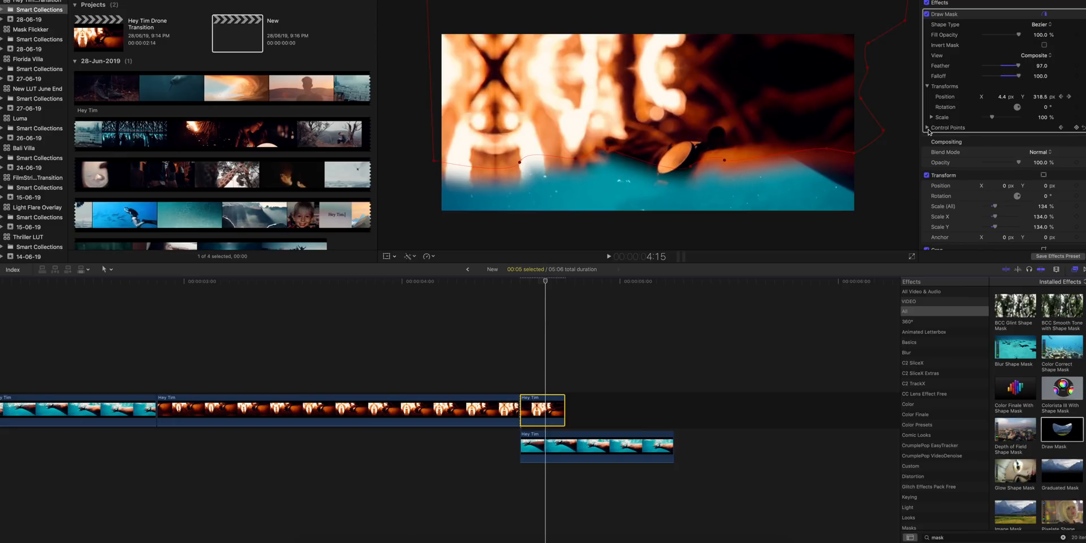
pyautogui.click(1037, 24)
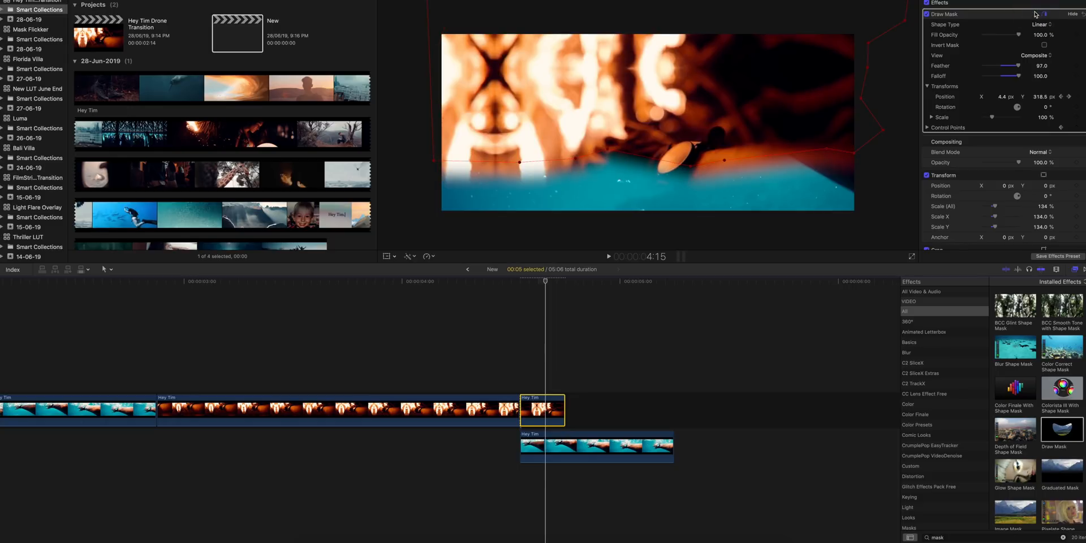
pyautogui.click(1038, 24)
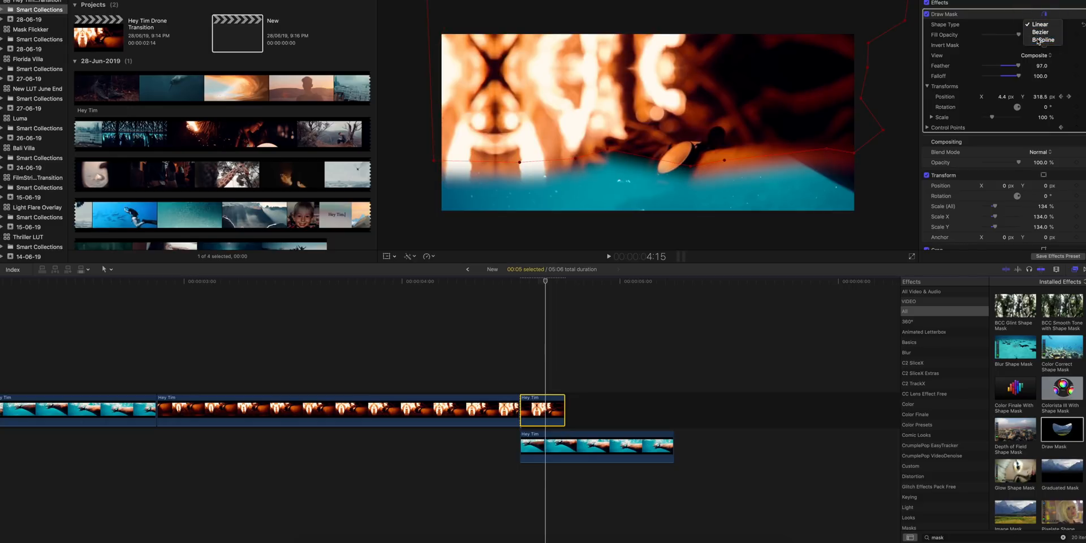
pyautogui.click(1041, 41)
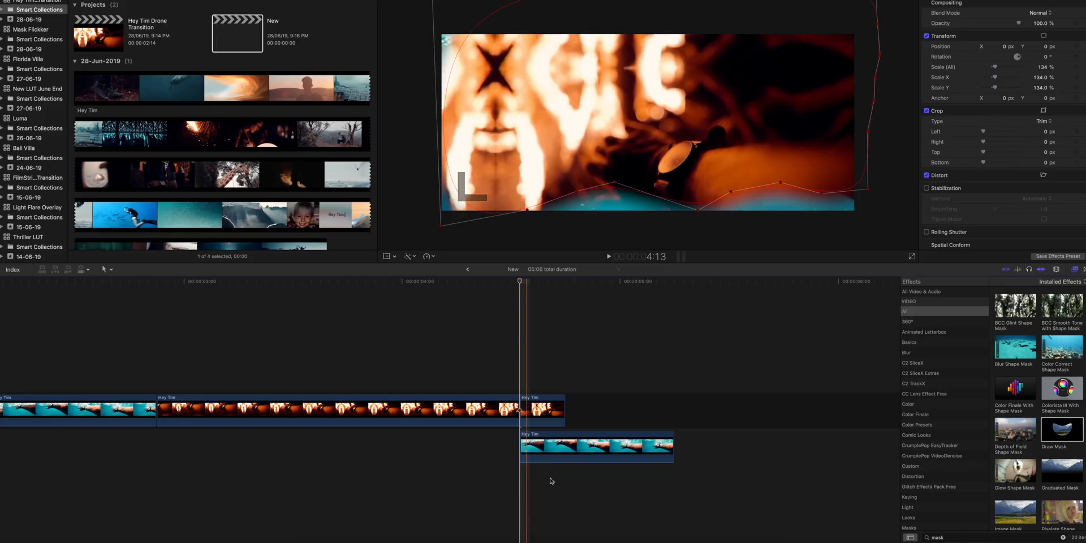
# Select the underwater arm clip and lower its Position Y to about -245
pyautogui.click(596, 446)
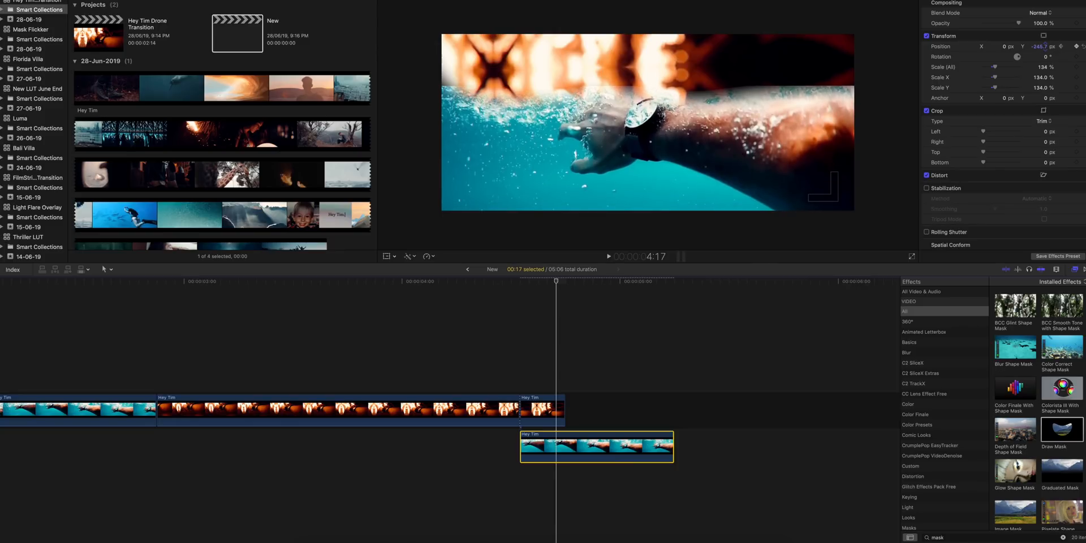
pyautogui.moveTo(1042, 46); pyautogui.dragTo(1042, 46)
pyautogui.write('0')
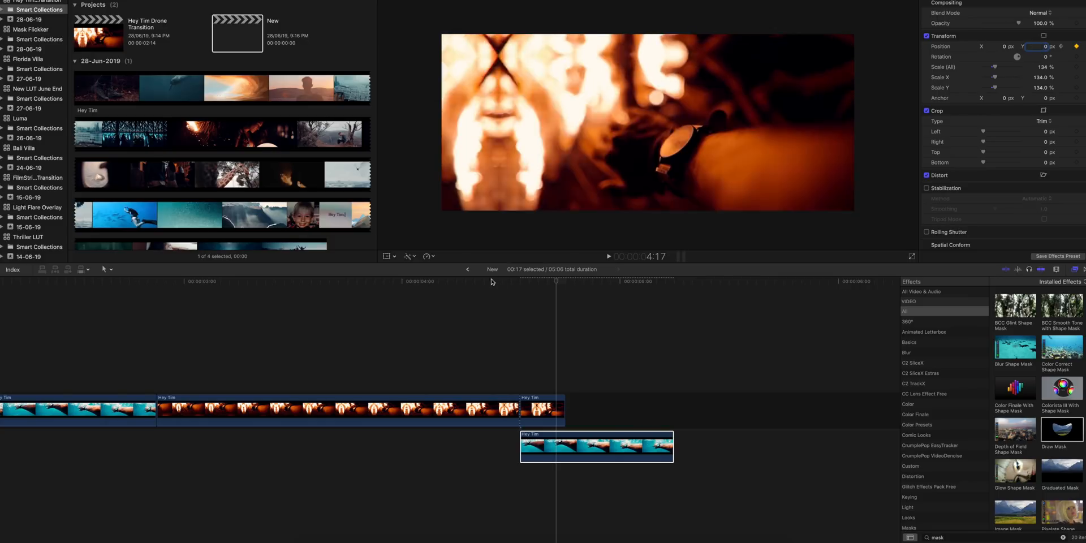
# Keyframe Position Y back to 0 so the shot rises, preview it, then reselect the fire piece
pyautogui.click(495, 281)
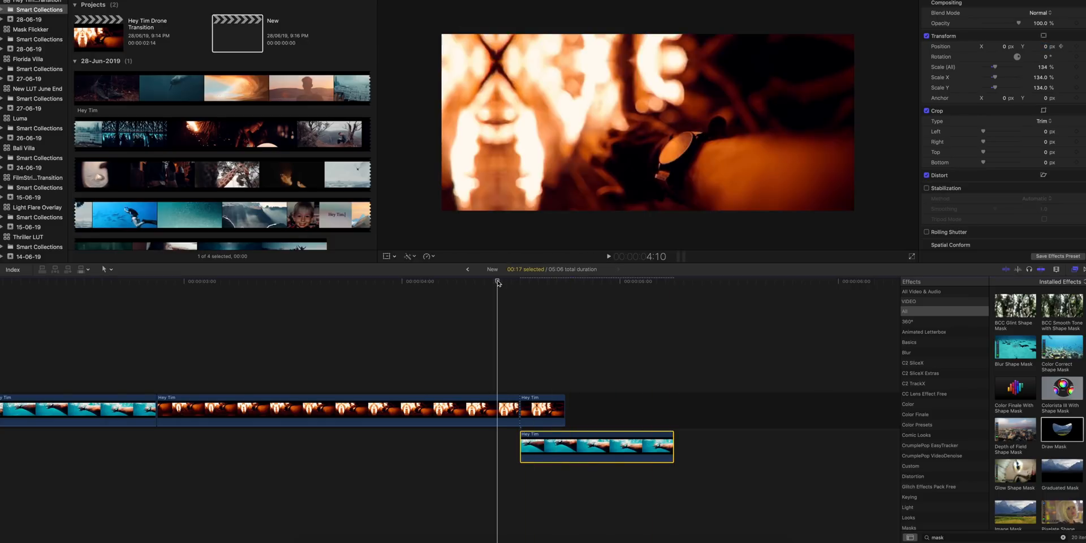
pyautogui.click(607, 256)
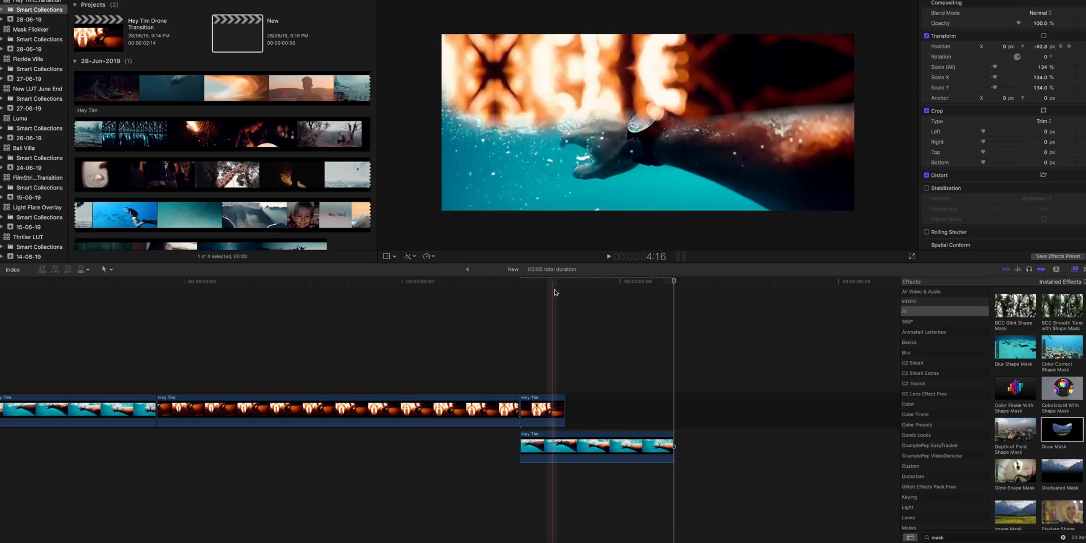
pyautogui.click(532, 281)
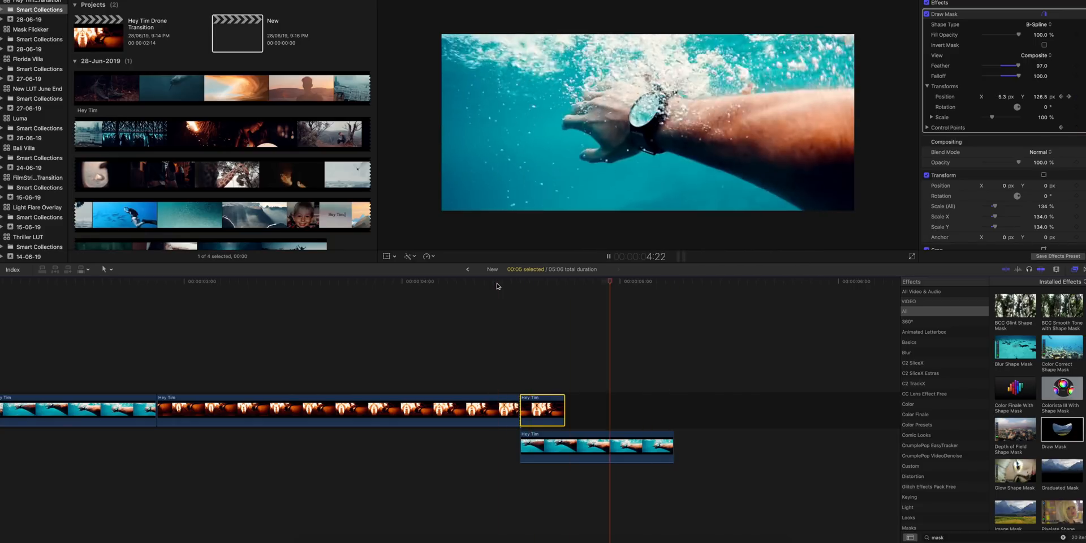
pyautogui.click(534, 282)
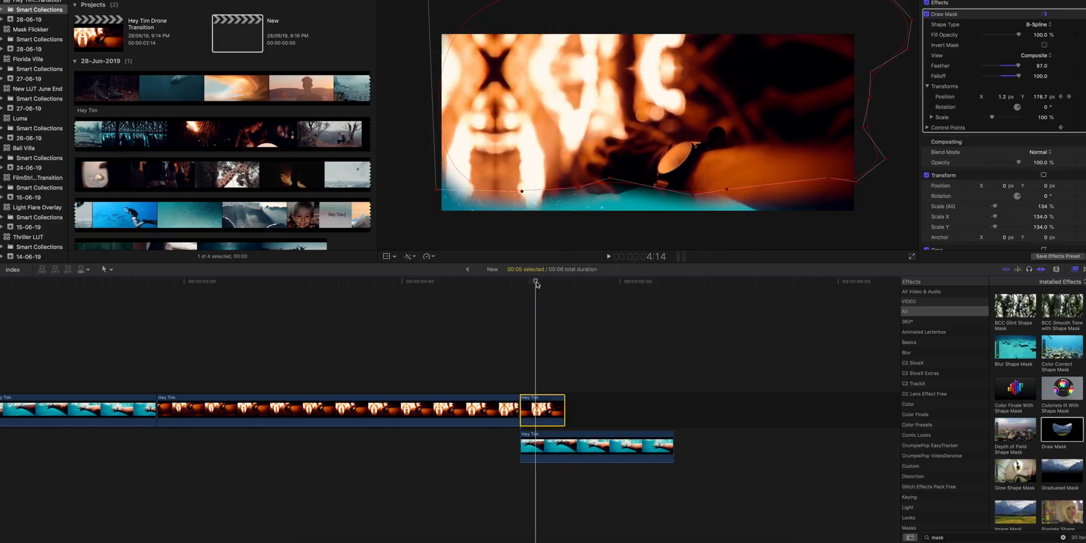